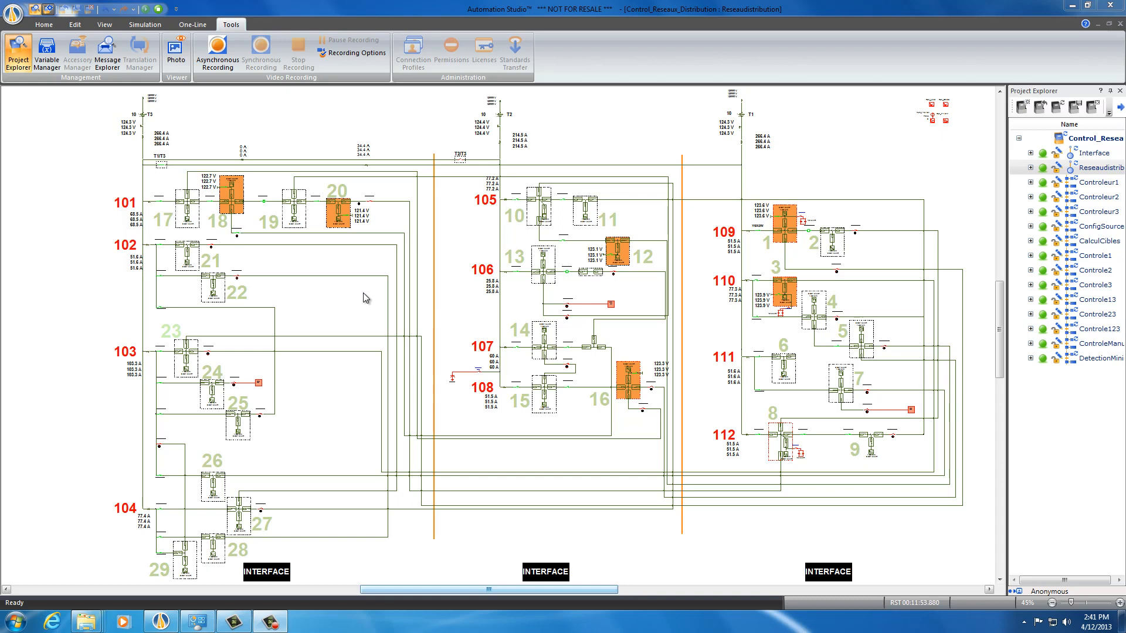
{"action": "mouse_move", "coordinate": [166, 122]}
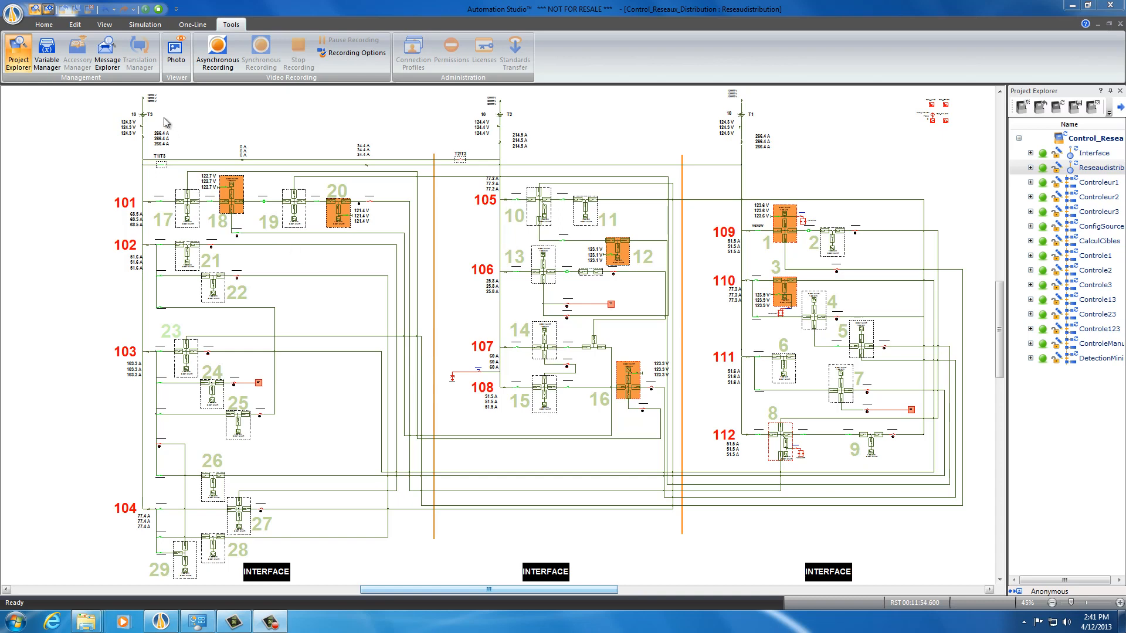
{"action": "mouse_move", "coordinate": [472, 116]}
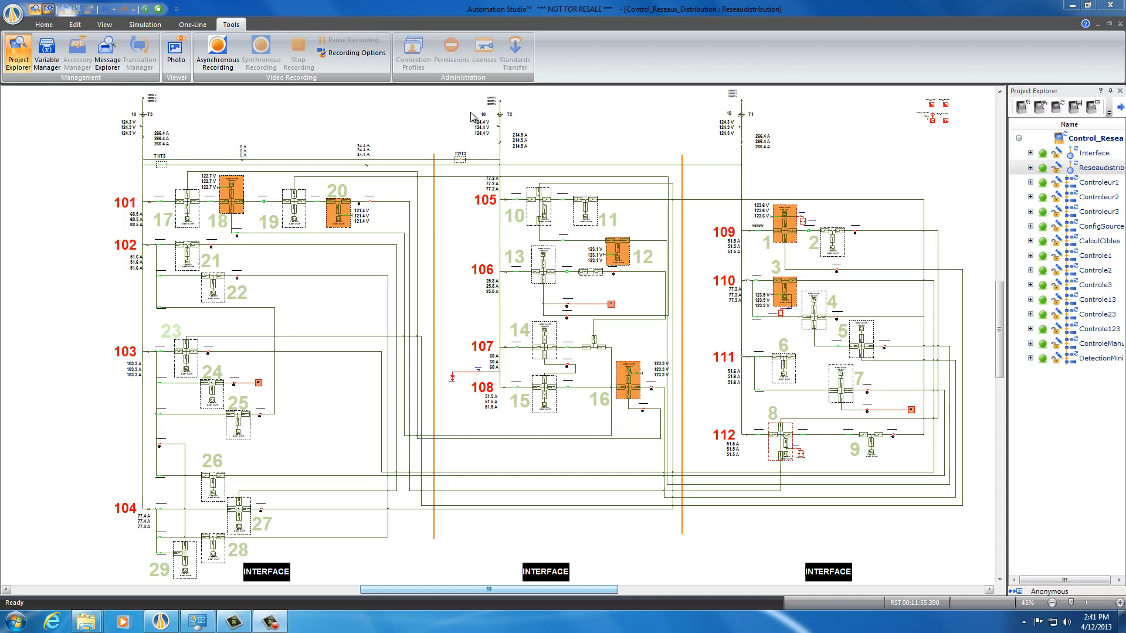
{"action": "mouse_move", "coordinate": [740, 112]}
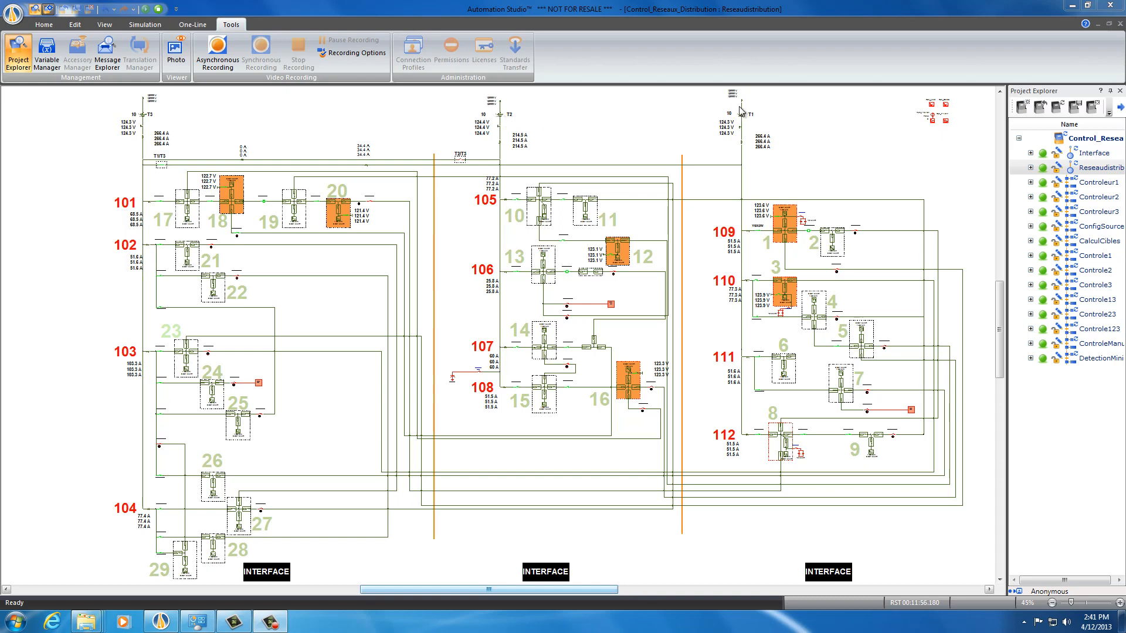
{"action": "mouse_move", "coordinate": [251, 238]}
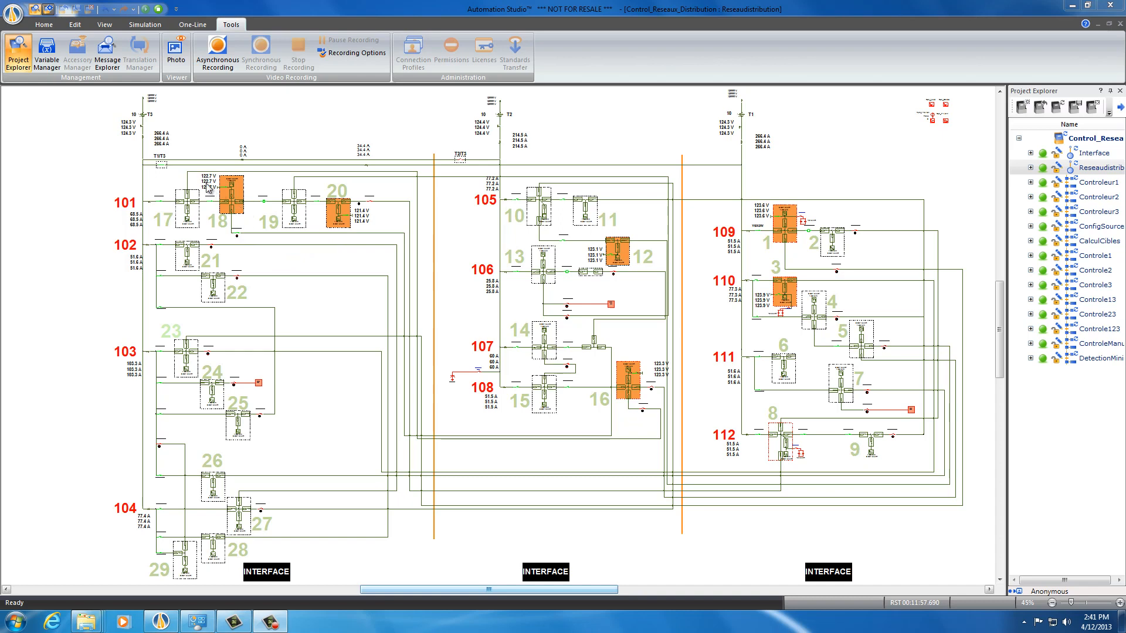
{"action": "mouse_move", "coordinate": [143, 114]}
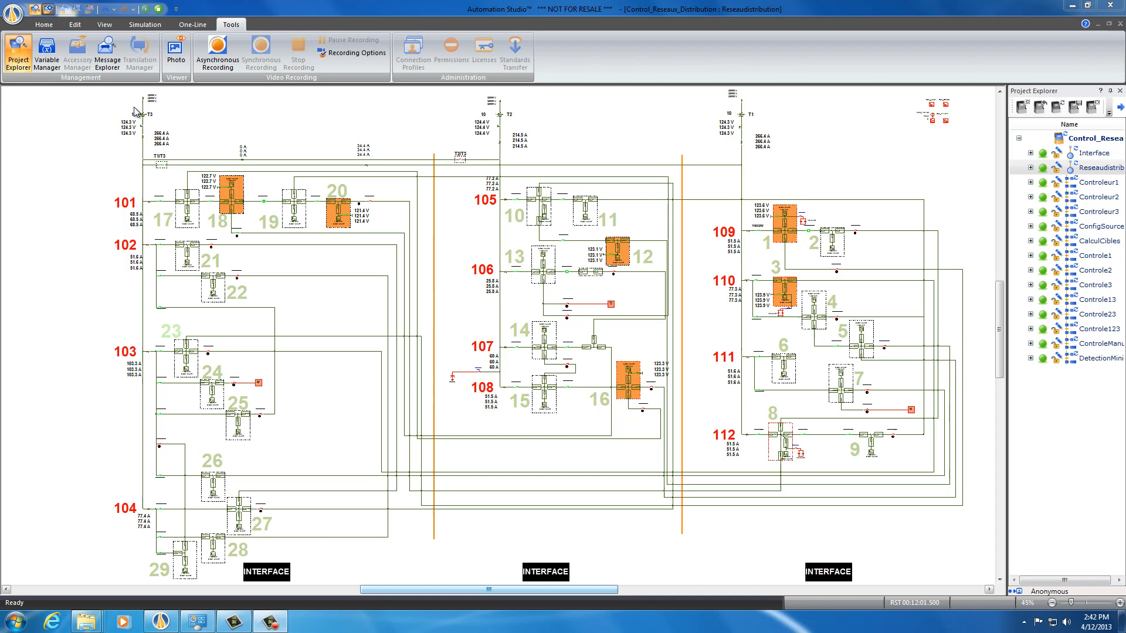
{"action": "mouse_move", "coordinate": [727, 117]}
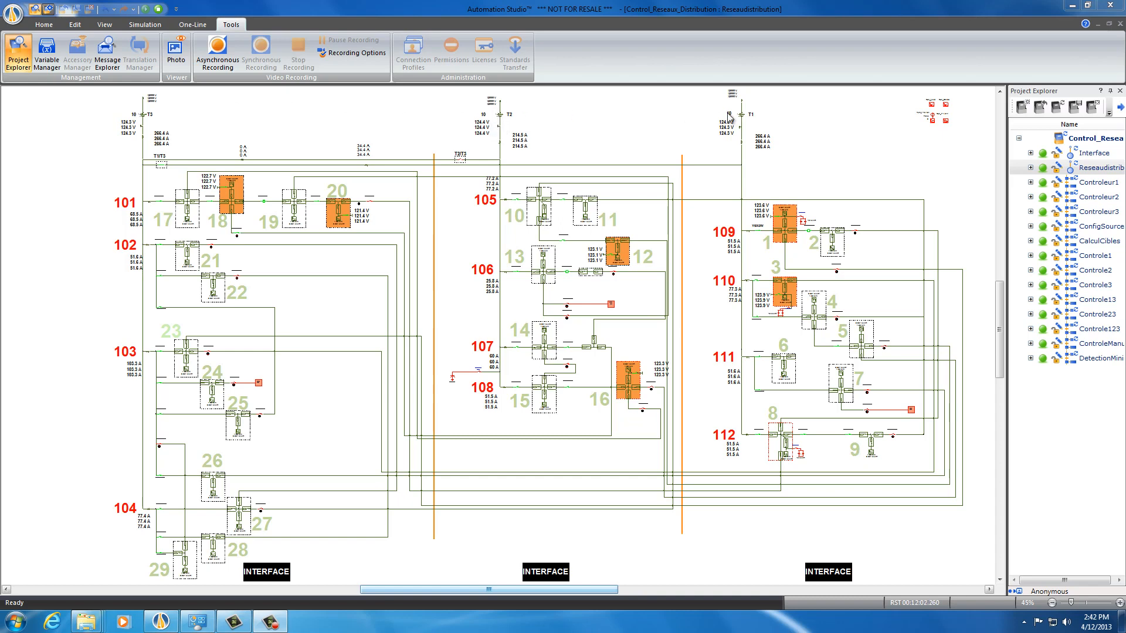
{"action": "mouse_move", "coordinate": [134, 113]}
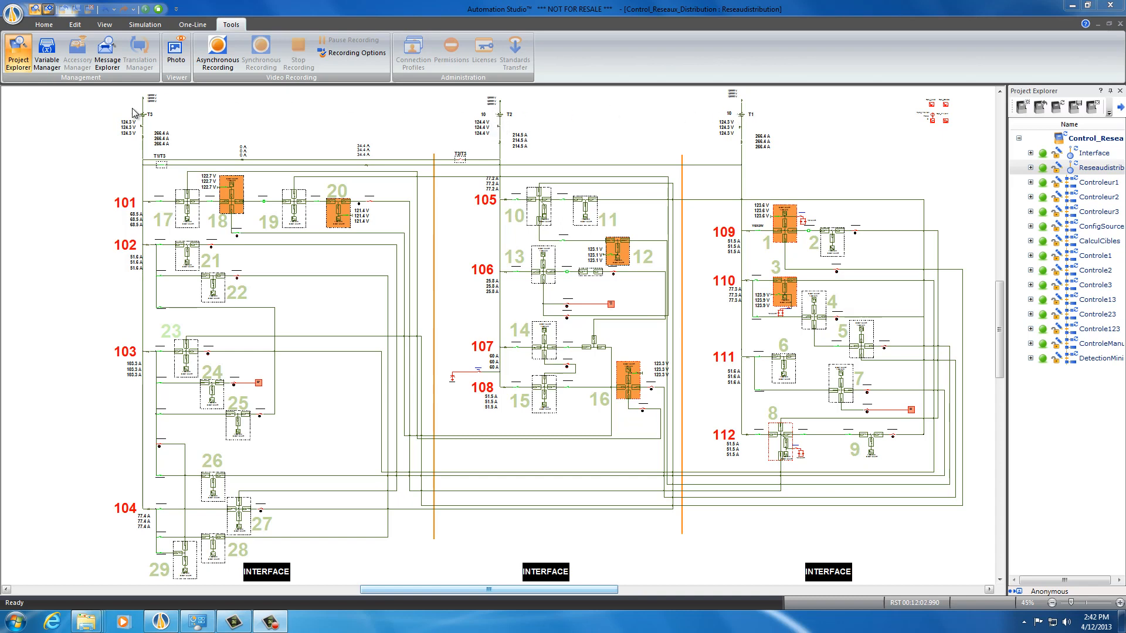
{"action": "mouse_move", "coordinate": [740, 120]}
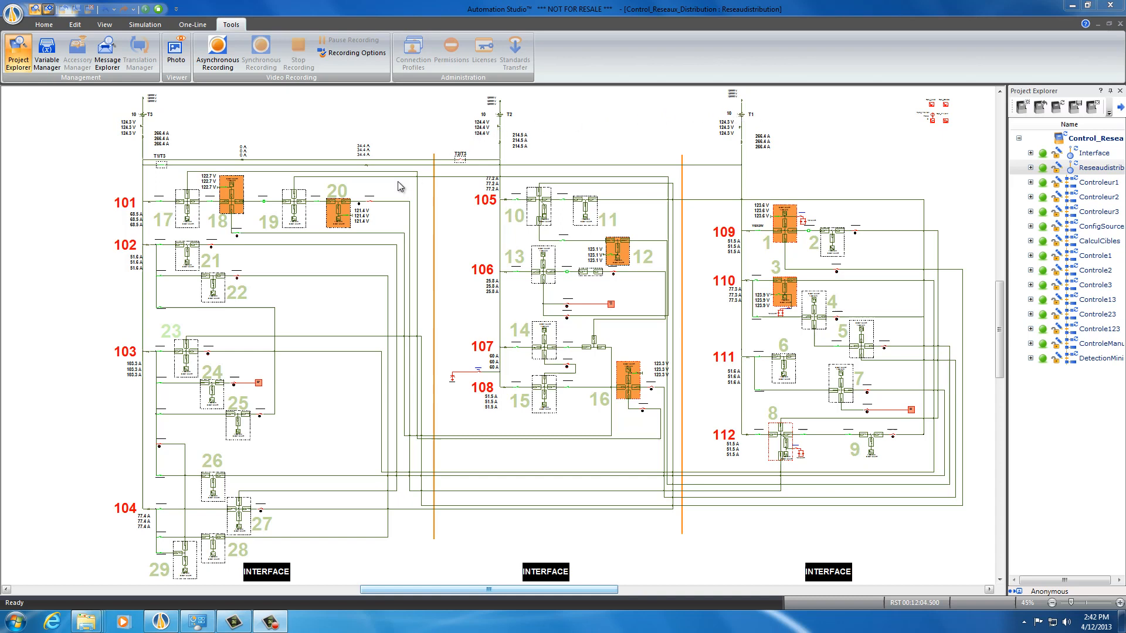
{"action": "mouse_move", "coordinate": [244, 239]}
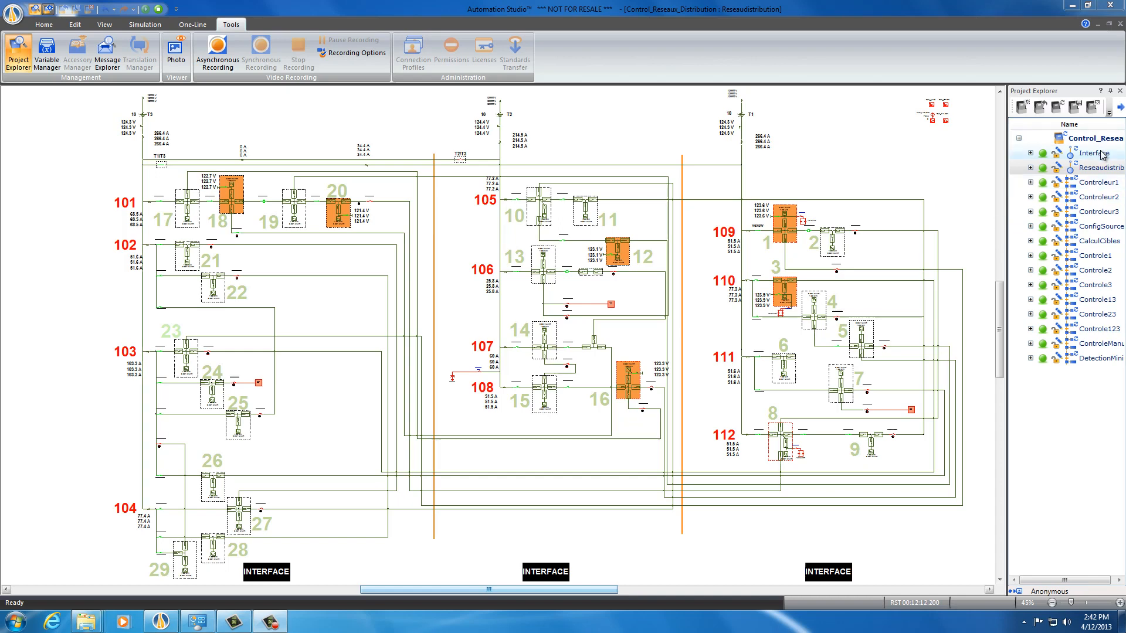
- Switch from the network diagram to the Interface control panel via Project Explorer
{"action": "double_click", "coordinate": [1091, 152]}
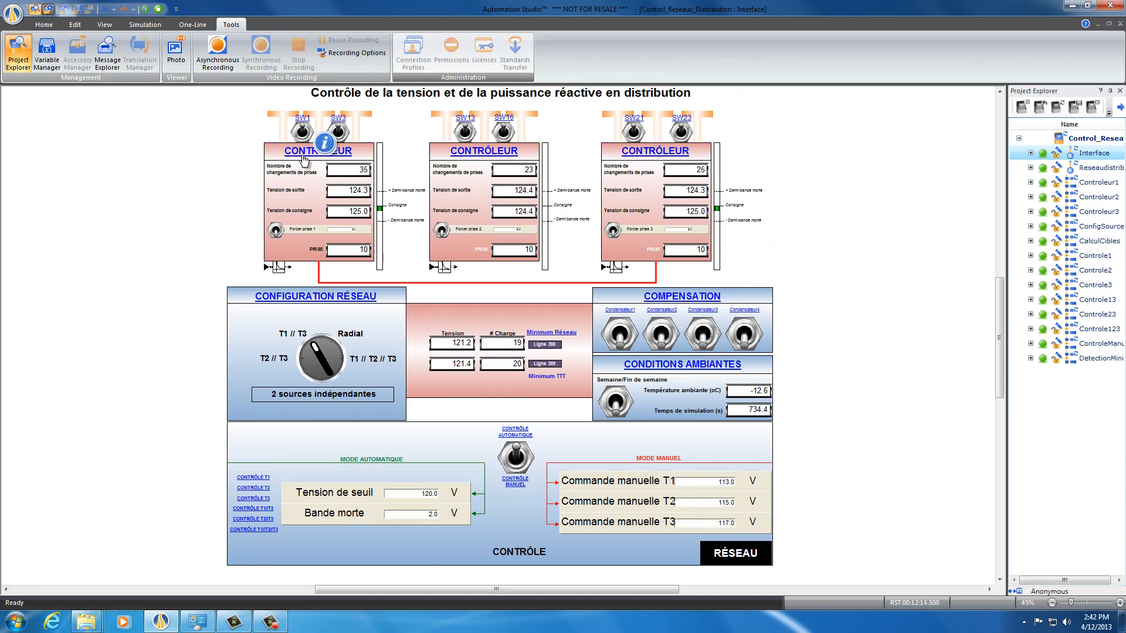
{"action": "mouse_move", "coordinate": [504, 158]}
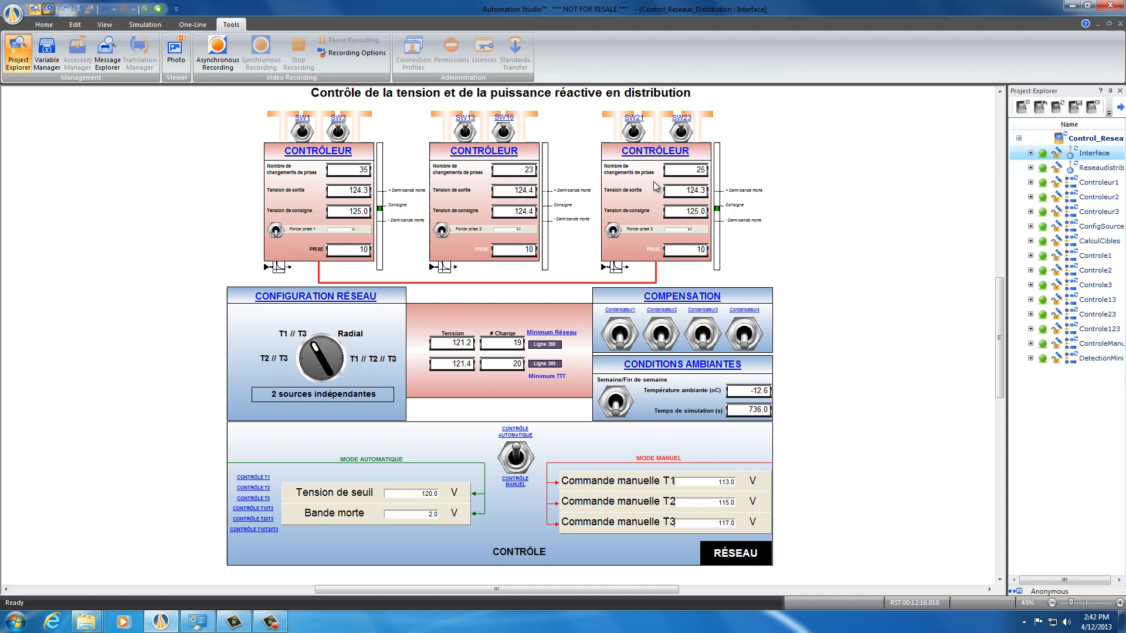
{"action": "mouse_move", "coordinate": [325, 338]}
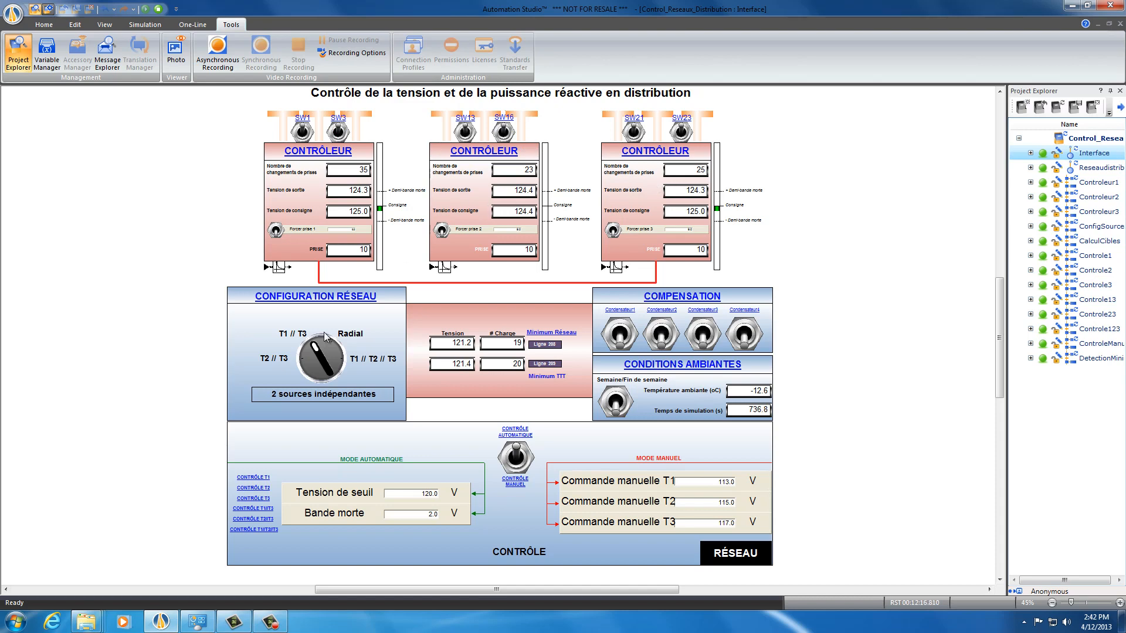
{"action": "mouse_move", "coordinate": [333, 324]}
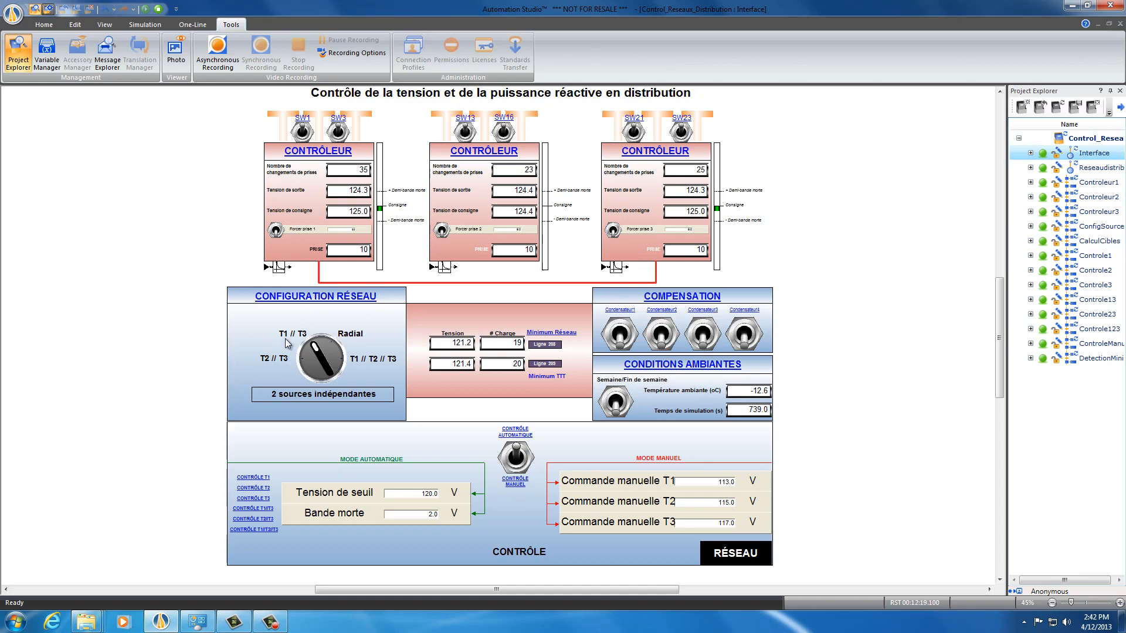
{"action": "mouse_move", "coordinate": [345, 340]}
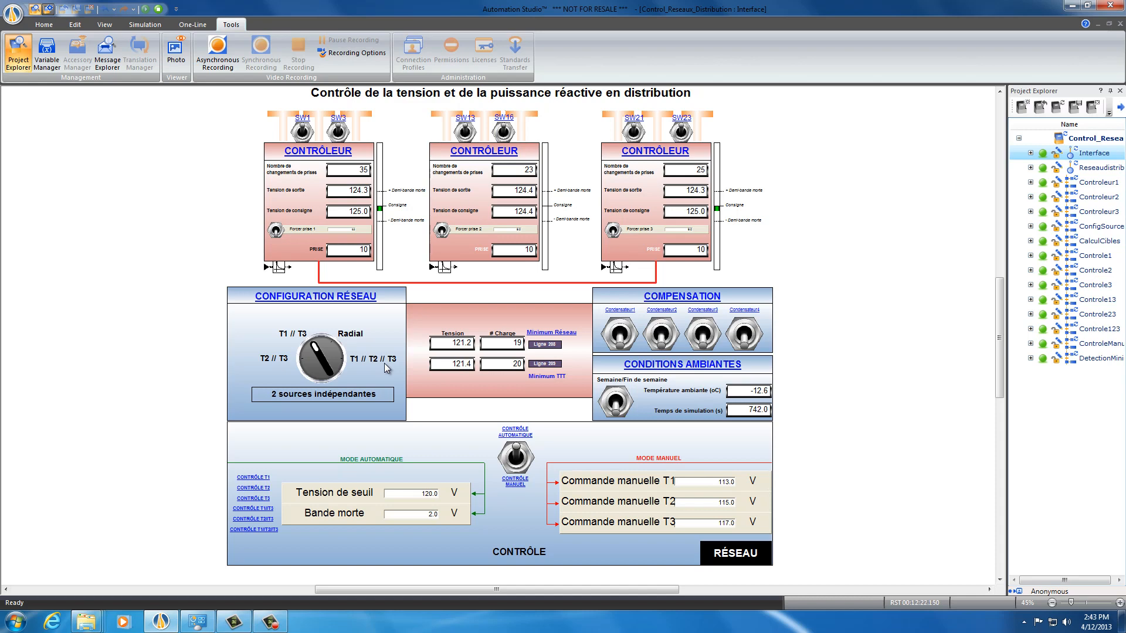
{"action": "mouse_move", "coordinate": [401, 367]}
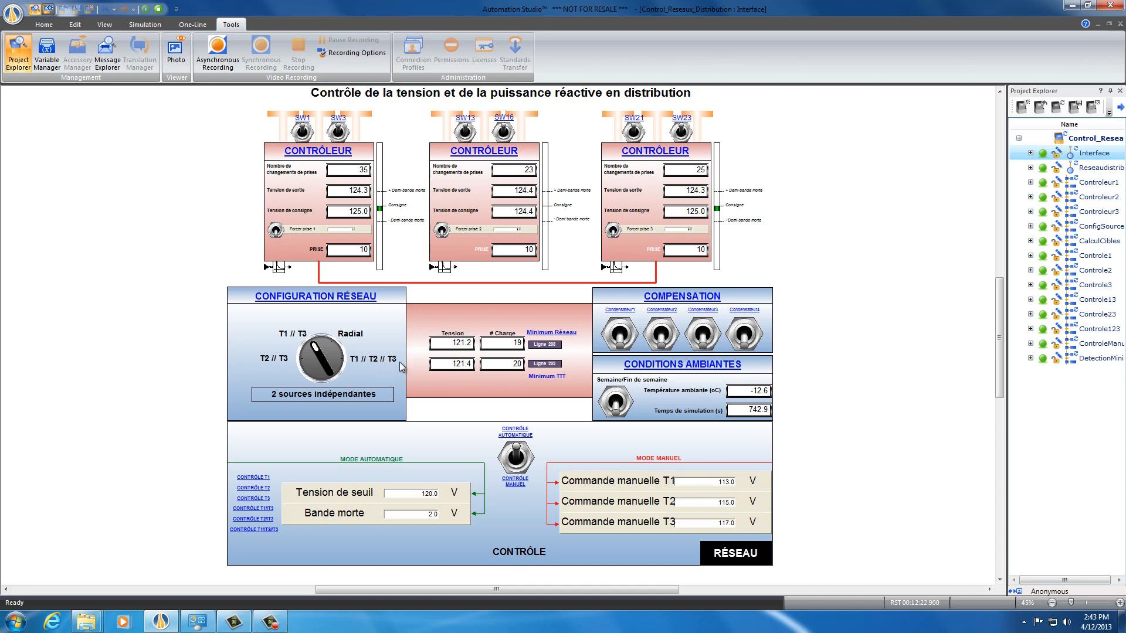
{"action": "mouse_move", "coordinate": [501, 357]}
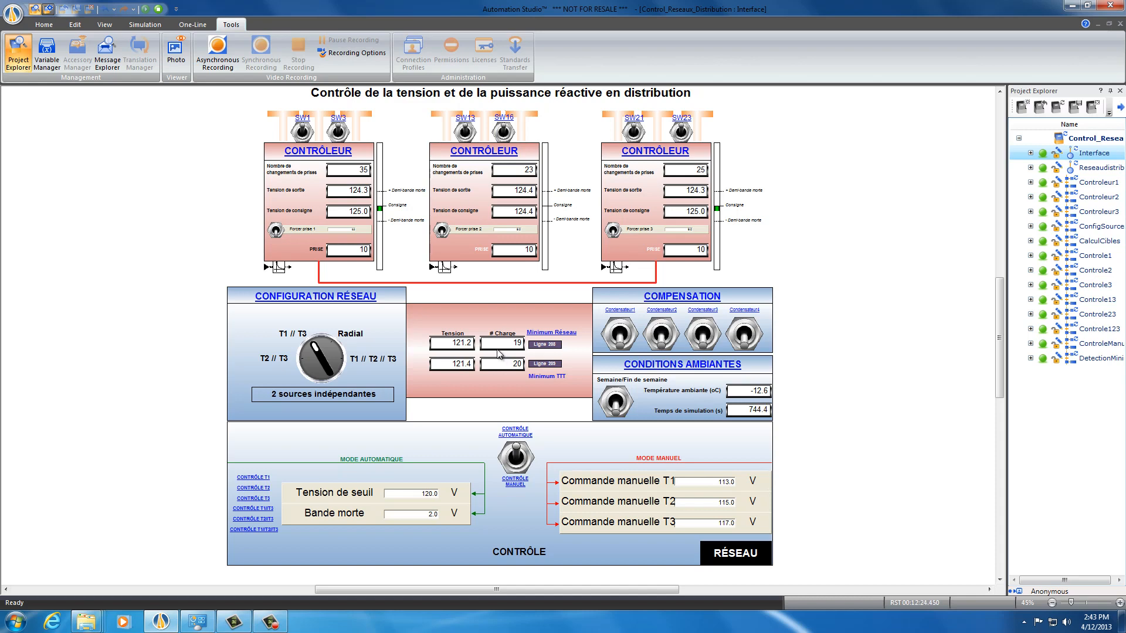
{"action": "mouse_move", "coordinate": [383, 458]}
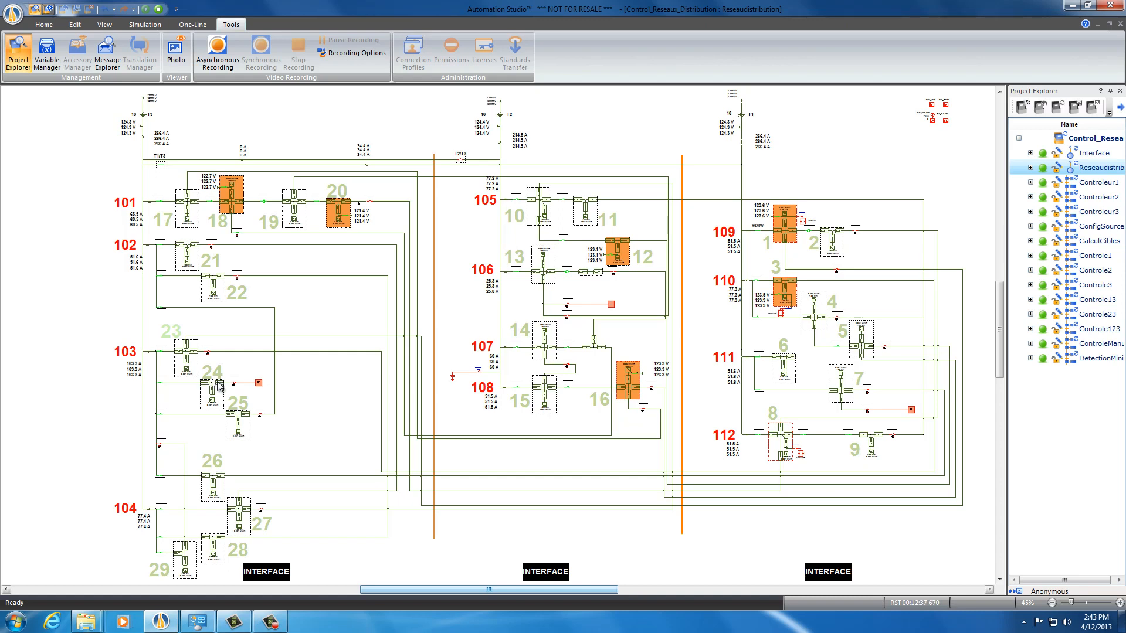
{"action": "mouse_move", "coordinate": [551, 348]}
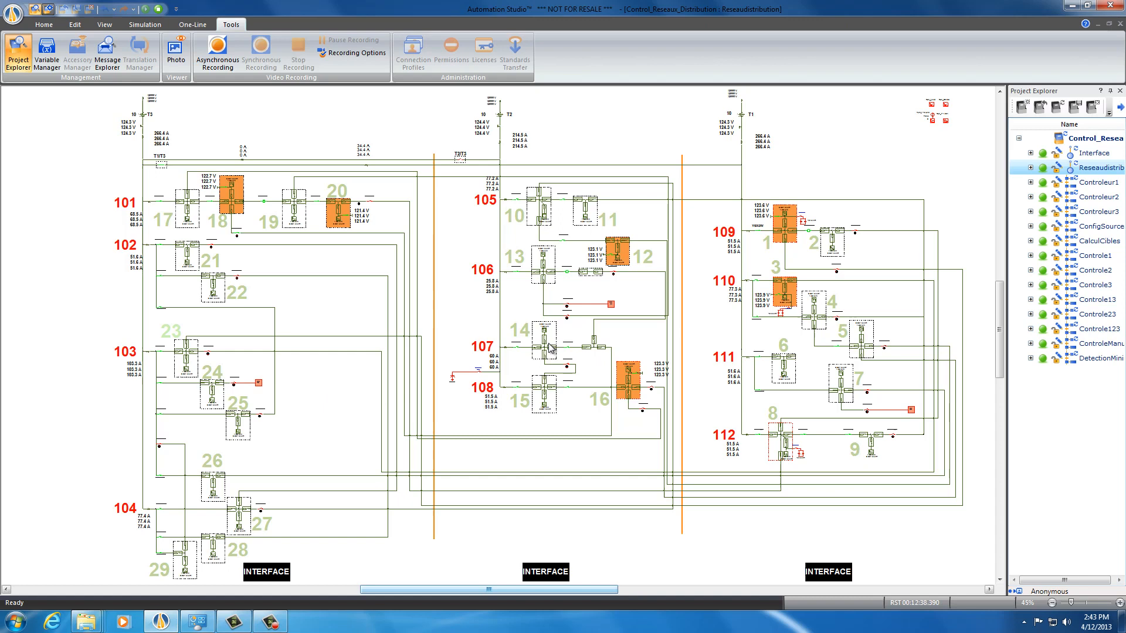
{"action": "mouse_move", "coordinate": [416, 279]}
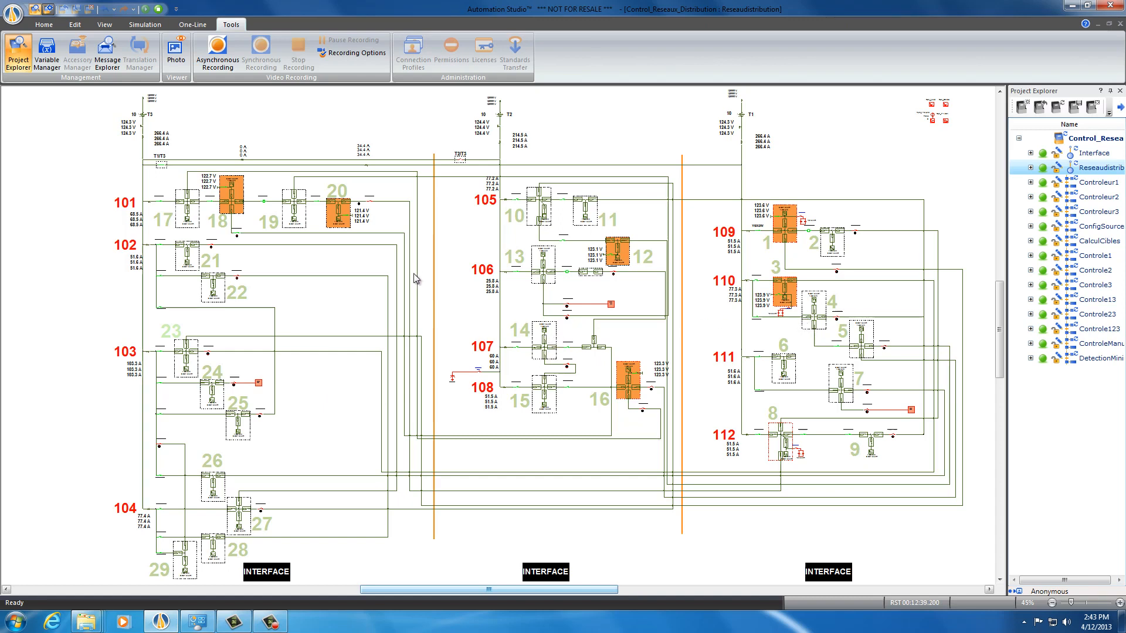
{"action": "left_click", "coordinate": [1091, 153]}
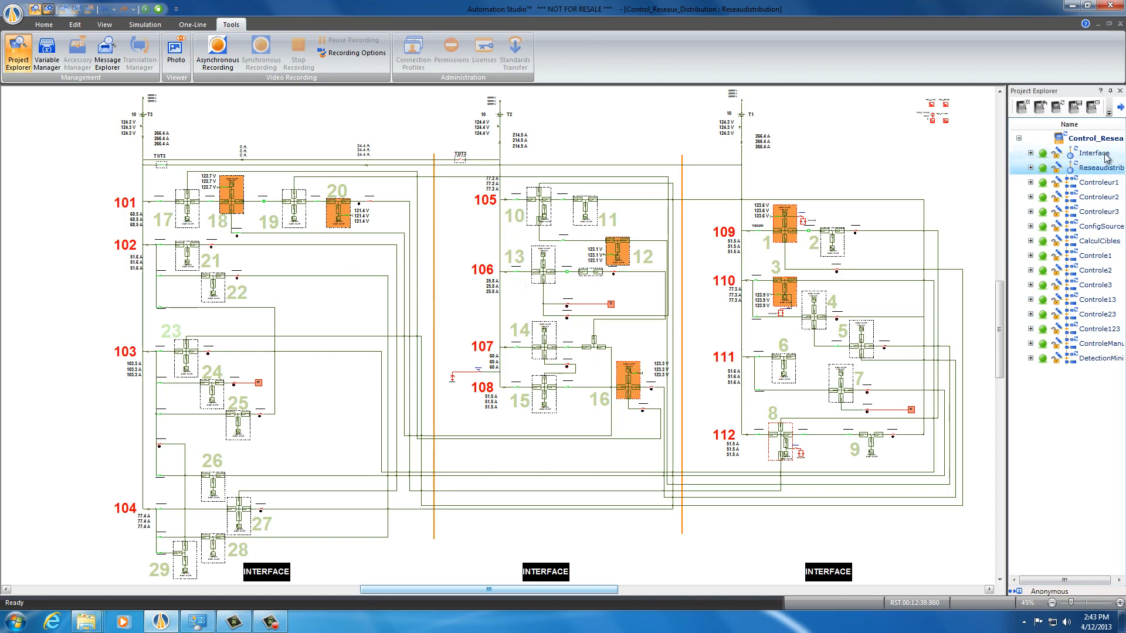
{"action": "double_click", "coordinate": [1092, 152]}
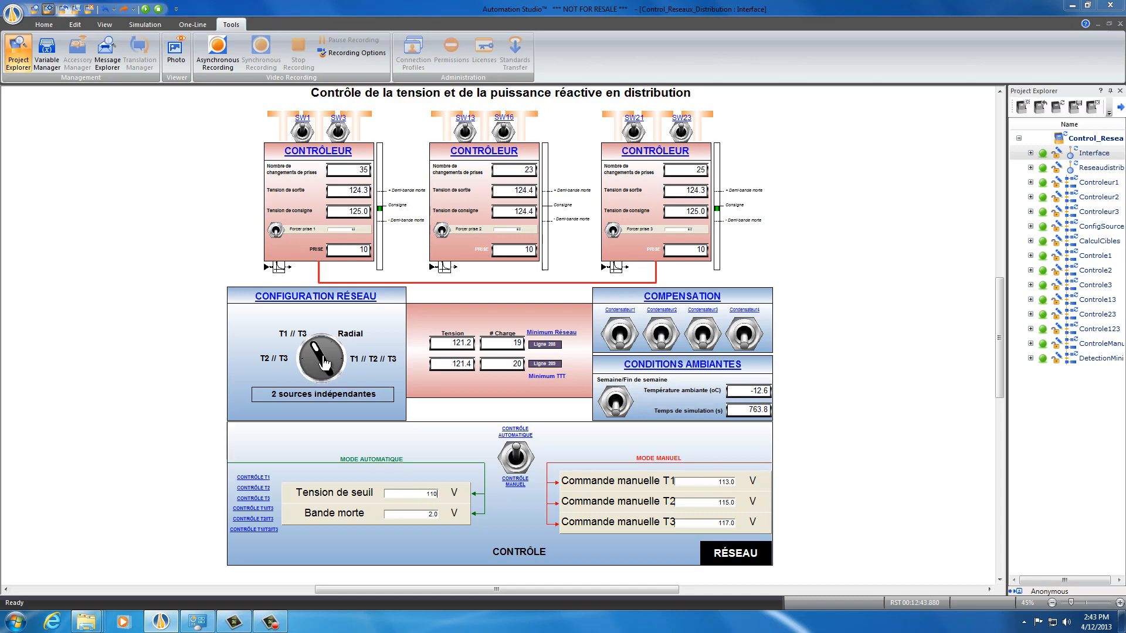
- Confirm the 110 V threshold, let outputs settle near 115 V, then select the value for replacement
{"action": "left_click", "coordinate": [321, 359]}
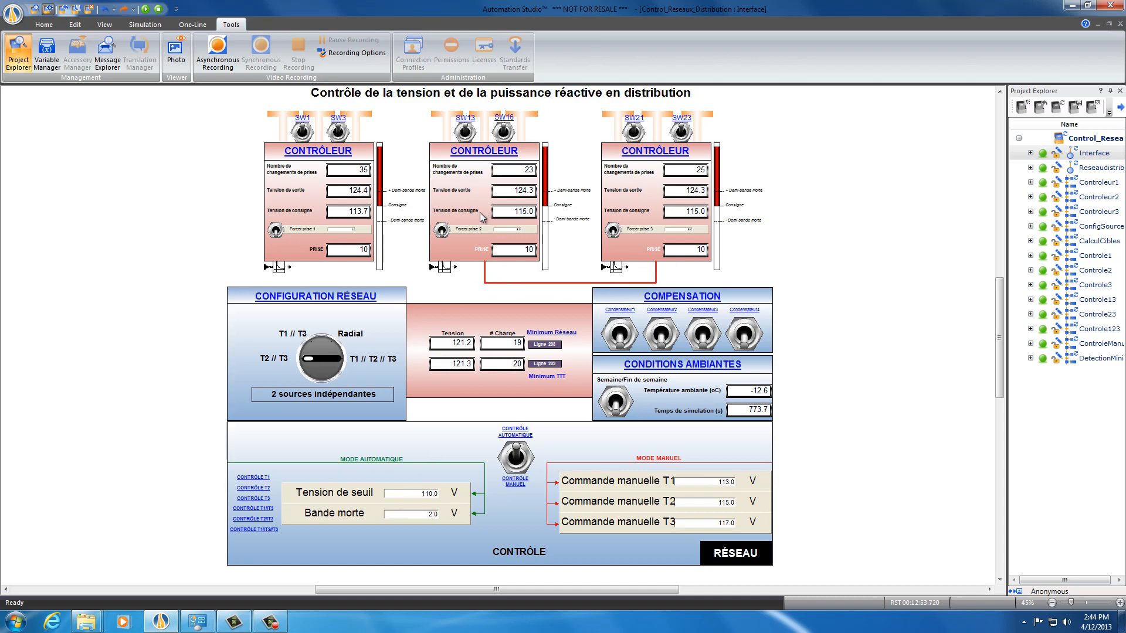
{"action": "mouse_move", "coordinate": [419, 501]}
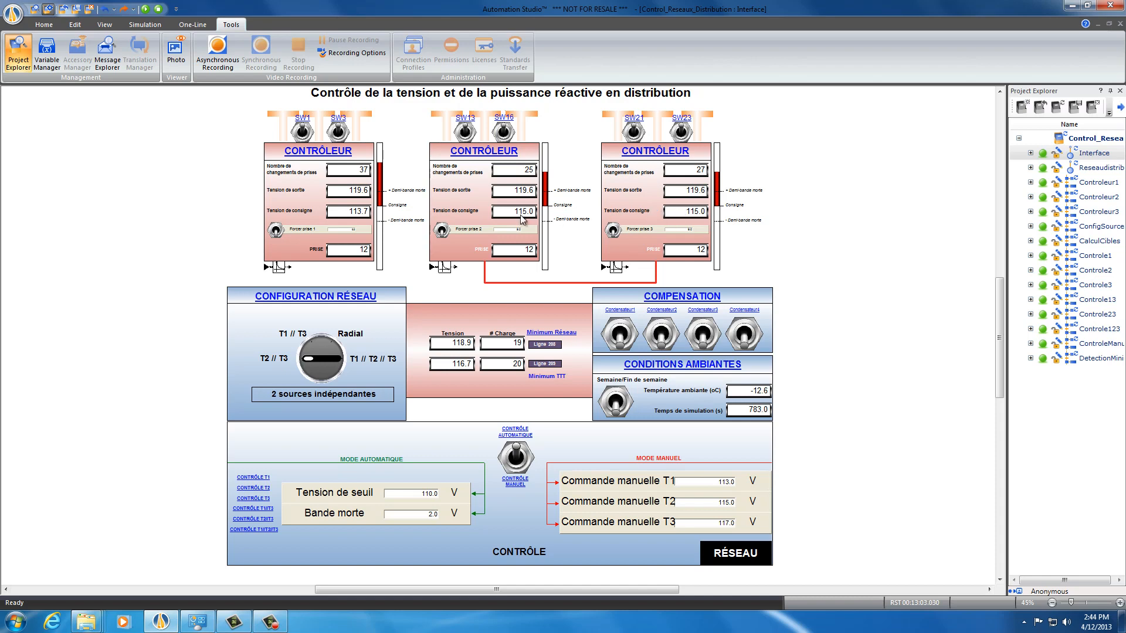
{"action": "mouse_move", "coordinate": [515, 225]}
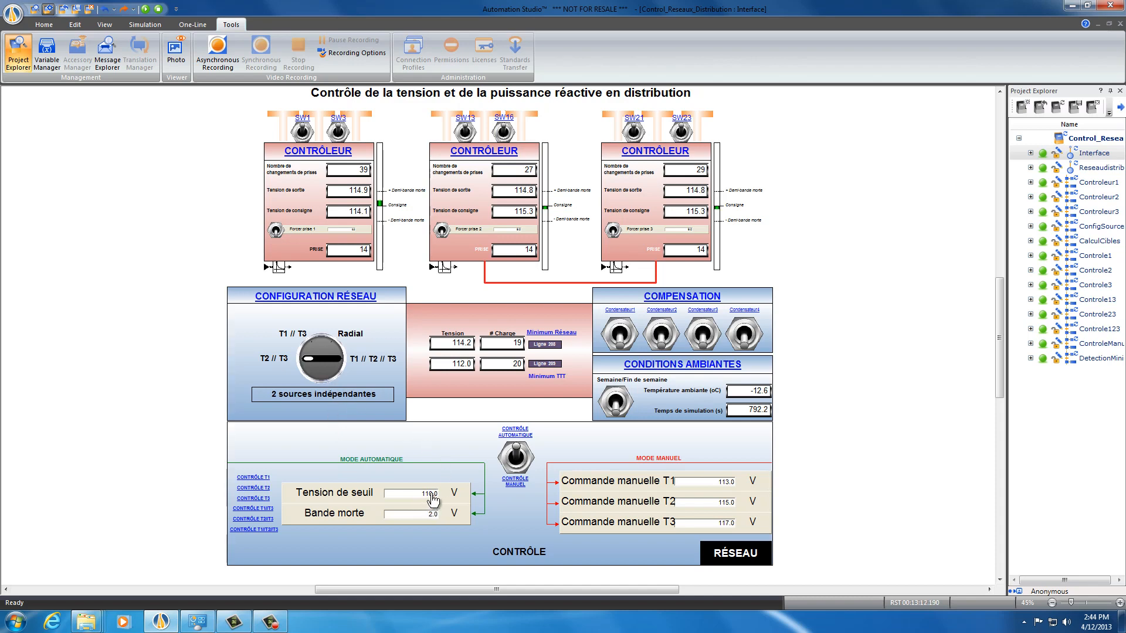
{"action": "triple_click", "coordinate": [413, 493]}
{"action": "type", "text": "125"}
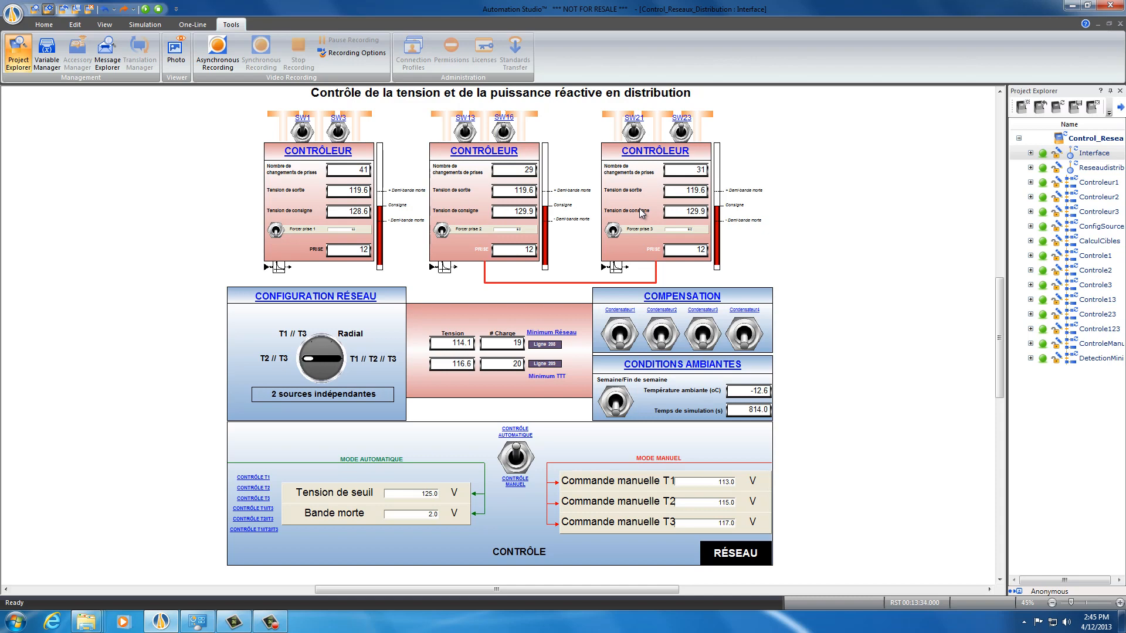
- With the threshold at 125 V, return to the Reseaudistribution network diagram
{"action": "double_click", "coordinate": [1096, 168]}
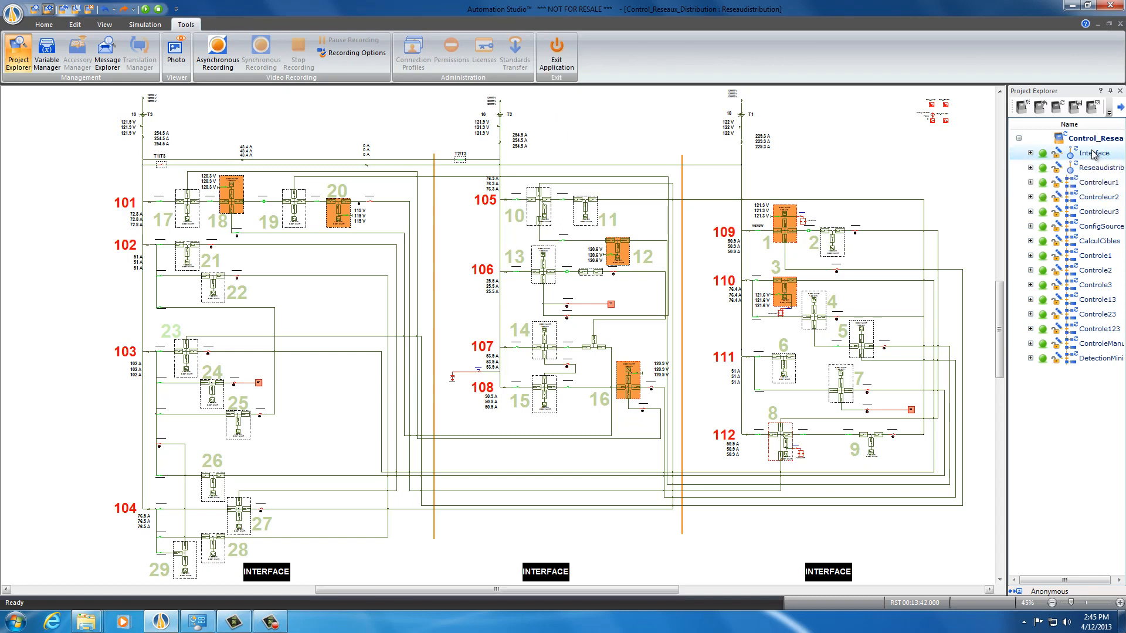
- Inspect the network diagram, then return to the Interface panel showing outputs near 129 V
{"action": "double_click", "coordinate": [1098, 153]}
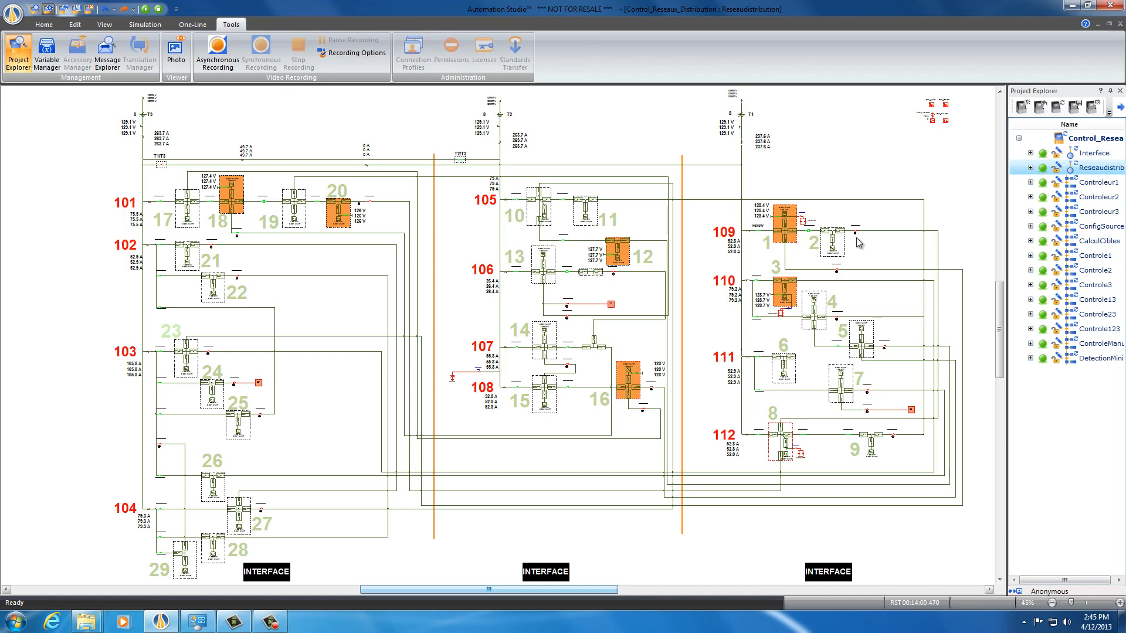
{"action": "double_click", "coordinate": [1091, 152]}
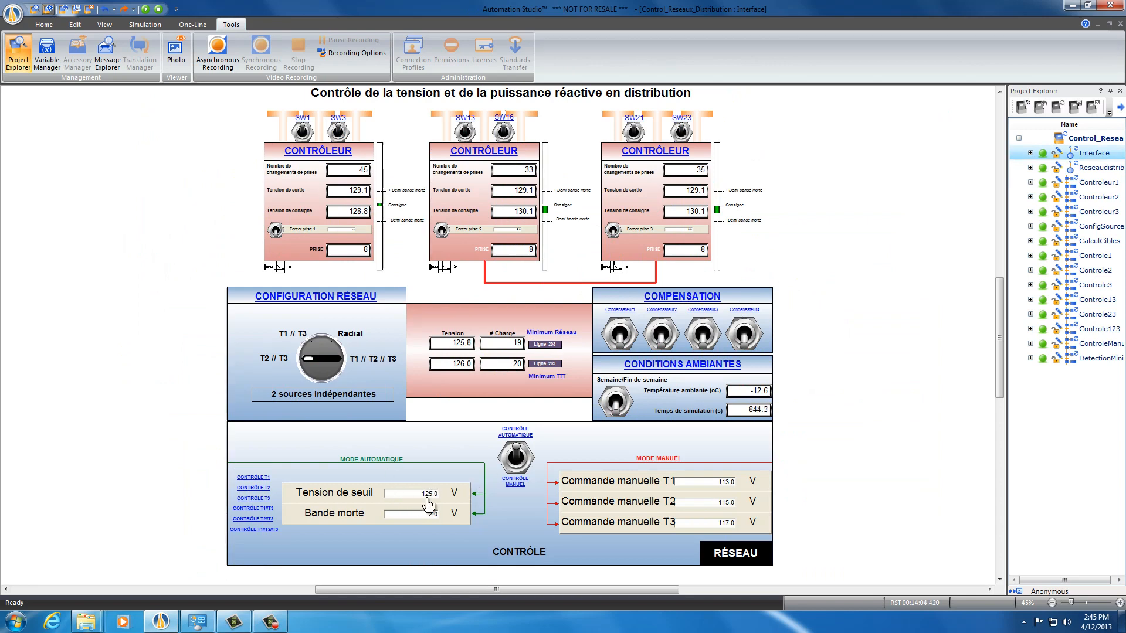
- Set the threshold to 115 V, watch outputs settle near 120–122 V, then show Controleur1
{"action": "triple_click", "coordinate": [412, 494]}
{"action": "type", "text": "115"}
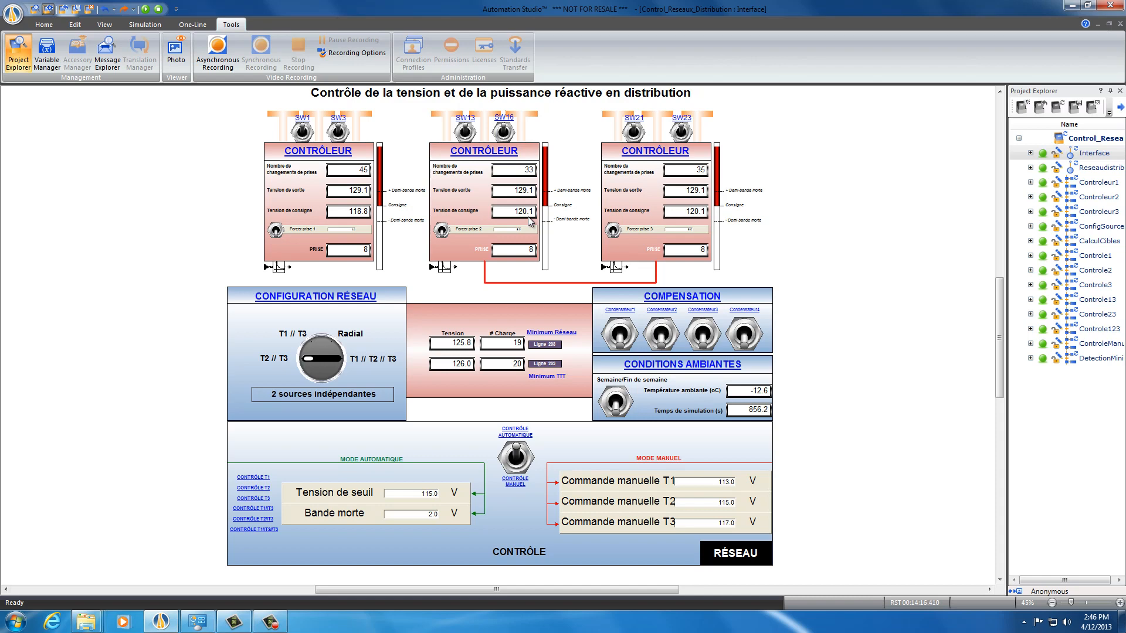
{"action": "mouse_move", "coordinate": [504, 273]}
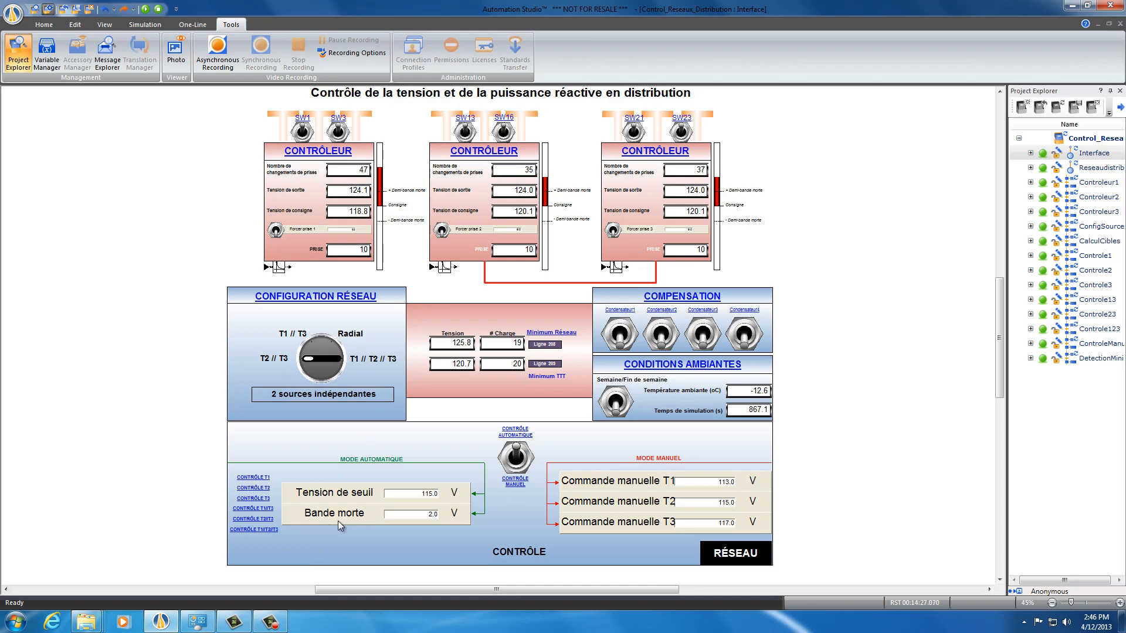
{"action": "mouse_move", "coordinate": [423, 523]}
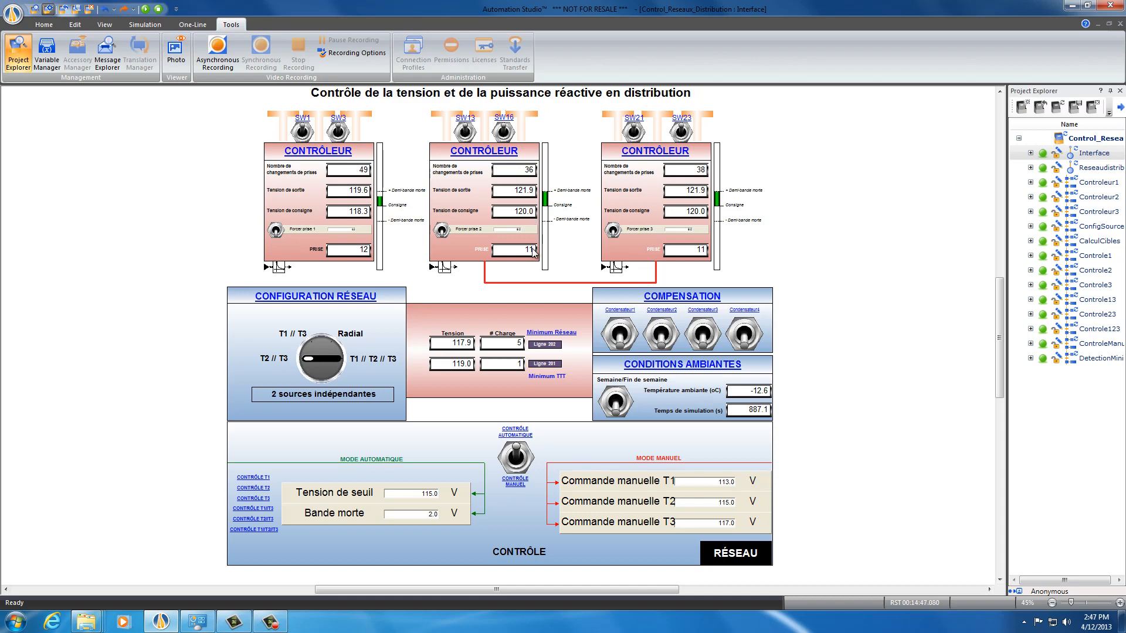
{"action": "mouse_move", "coordinate": [454, 289]}
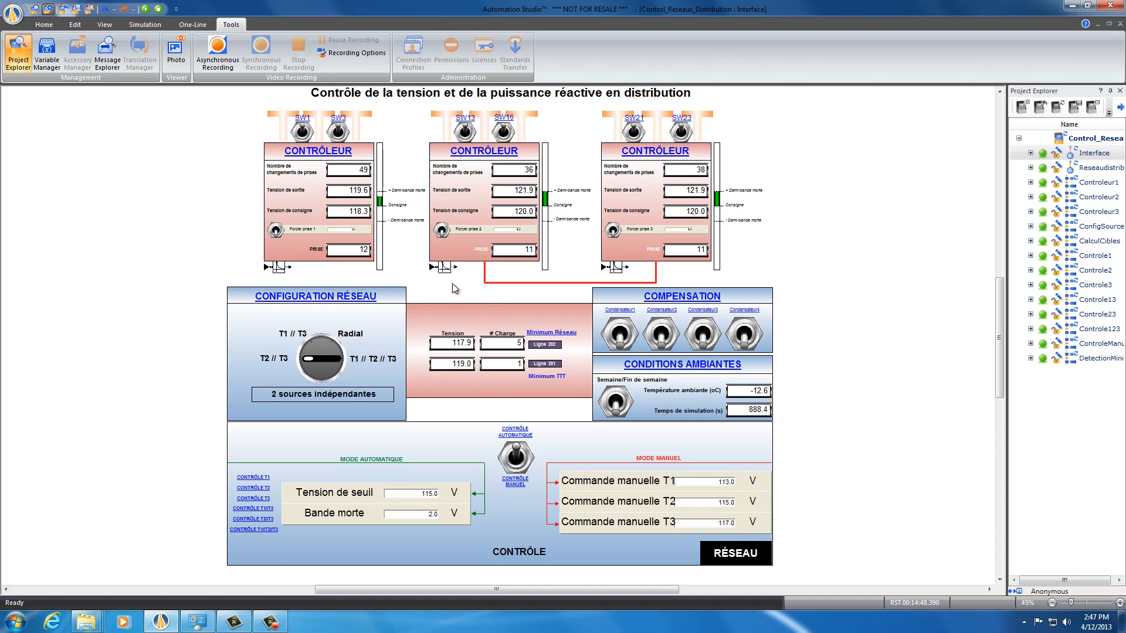
{"action": "mouse_move", "coordinate": [424, 524]}
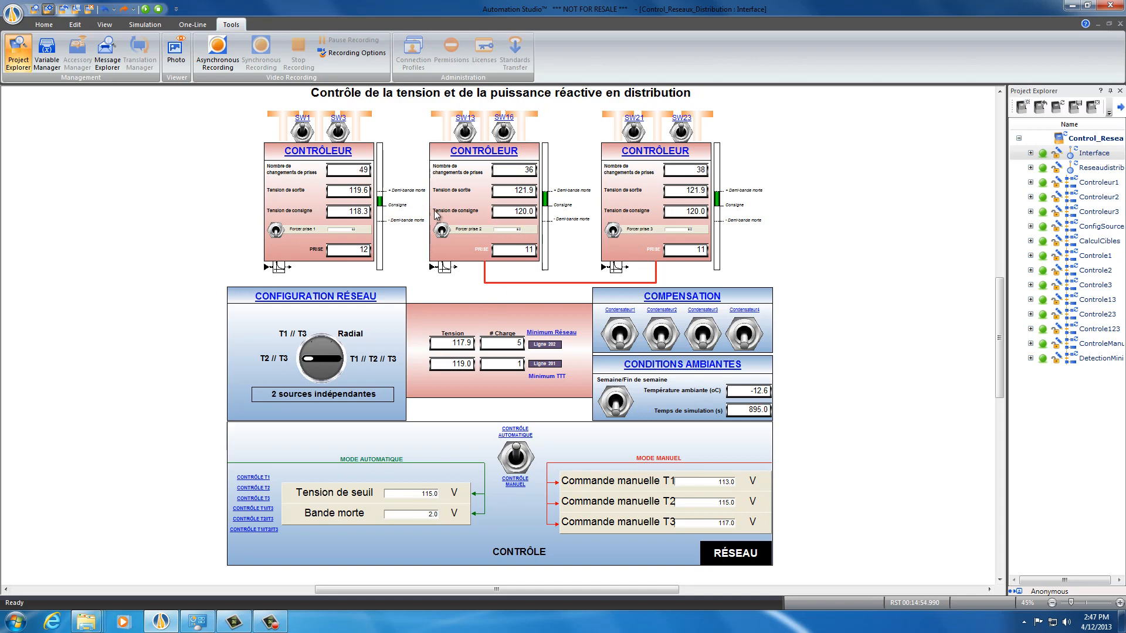
{"action": "mouse_move", "coordinate": [473, 225]}
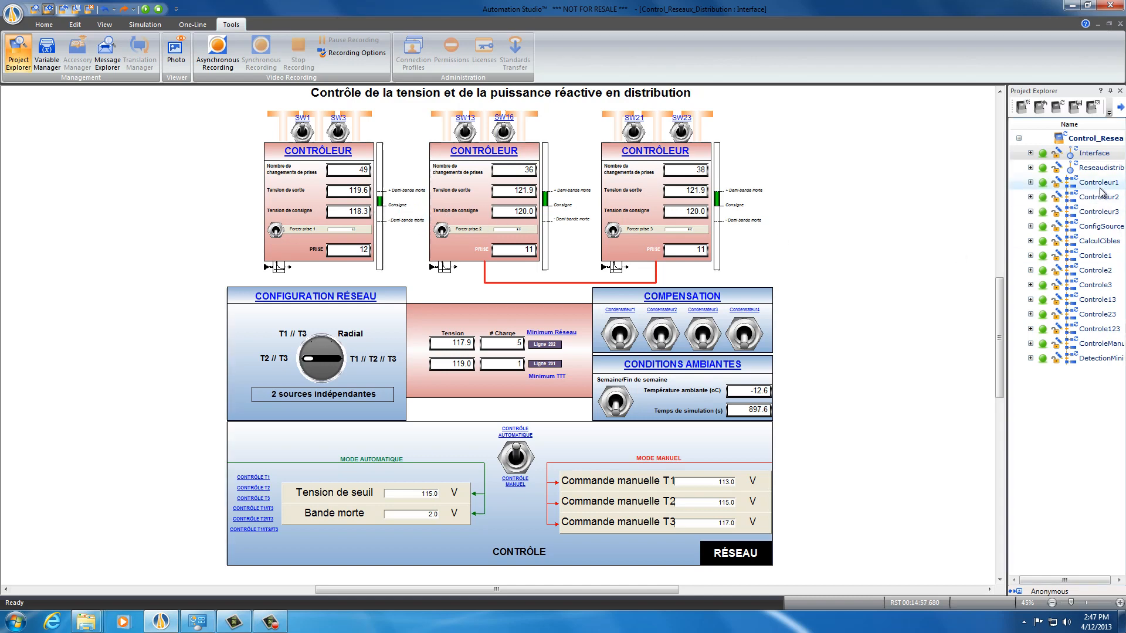
{"action": "double_click", "coordinate": [1095, 182]}
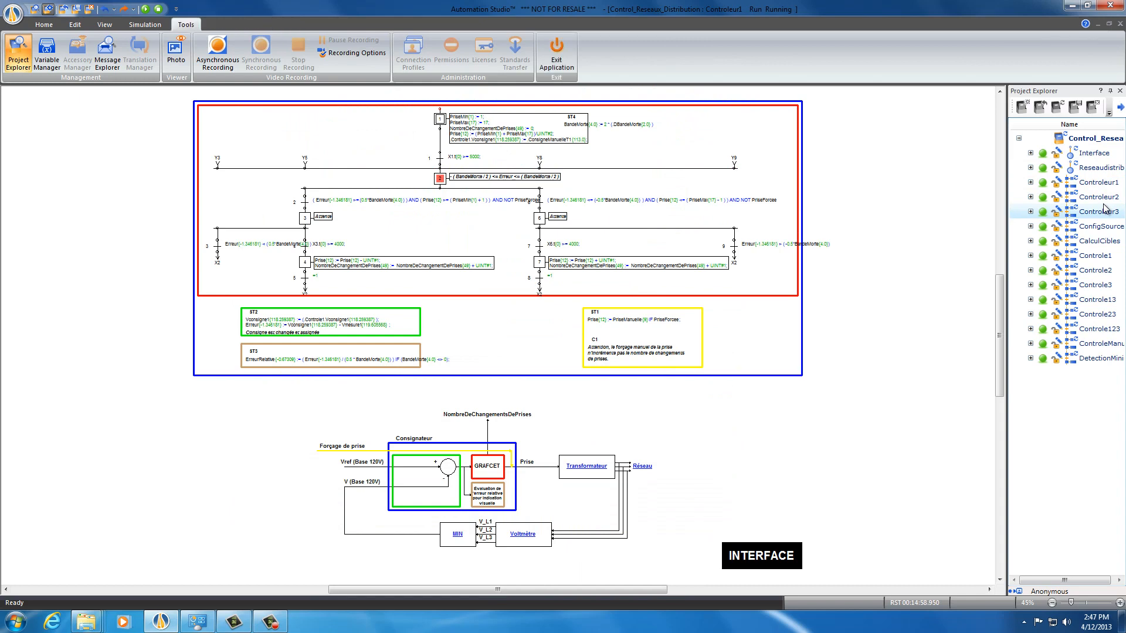
- Browse the Controle1, Controle2 and Controle3 charts, then return to the Interface panel
{"action": "double_click", "coordinate": [1101, 226]}
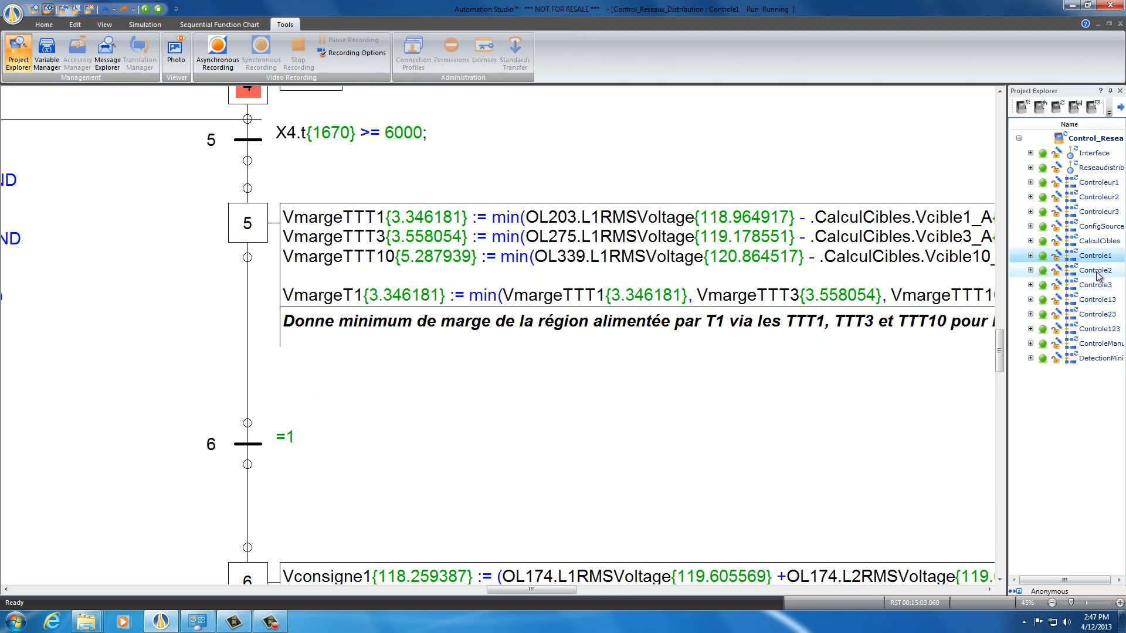
{"action": "double_click", "coordinate": [1094, 269]}
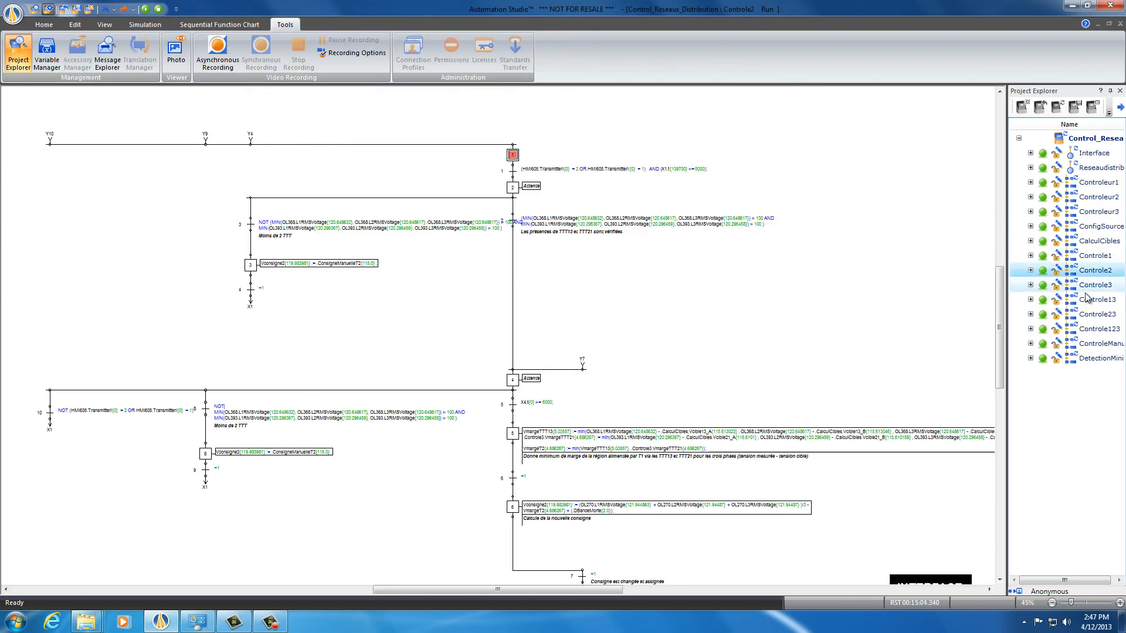
{"action": "double_click", "coordinate": [1097, 284]}
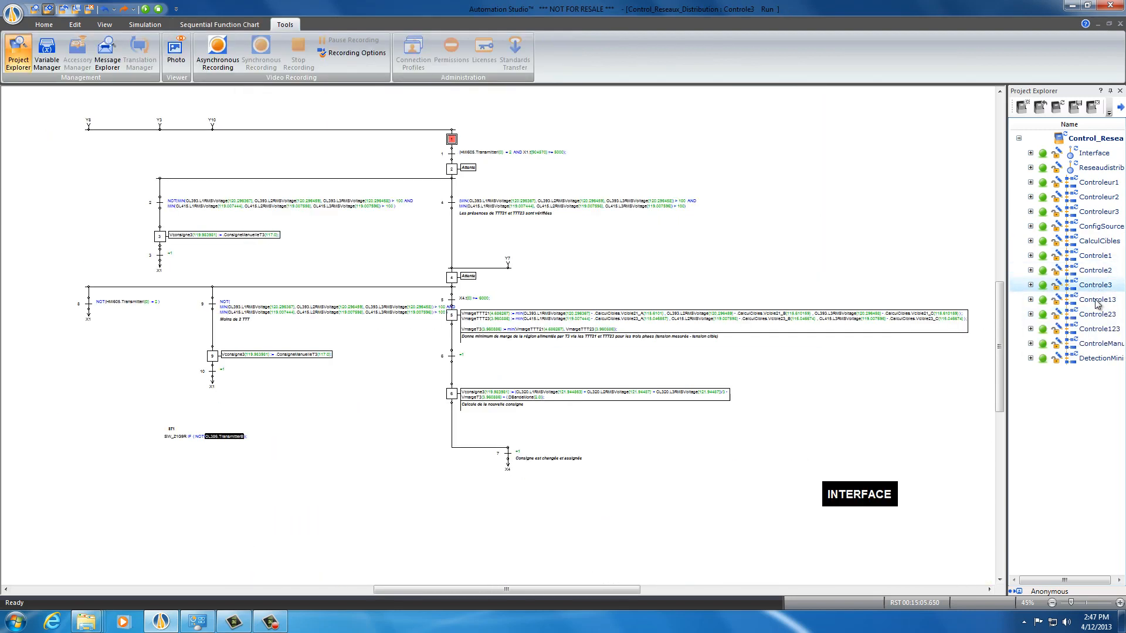
{"action": "double_click", "coordinate": [1094, 153]}
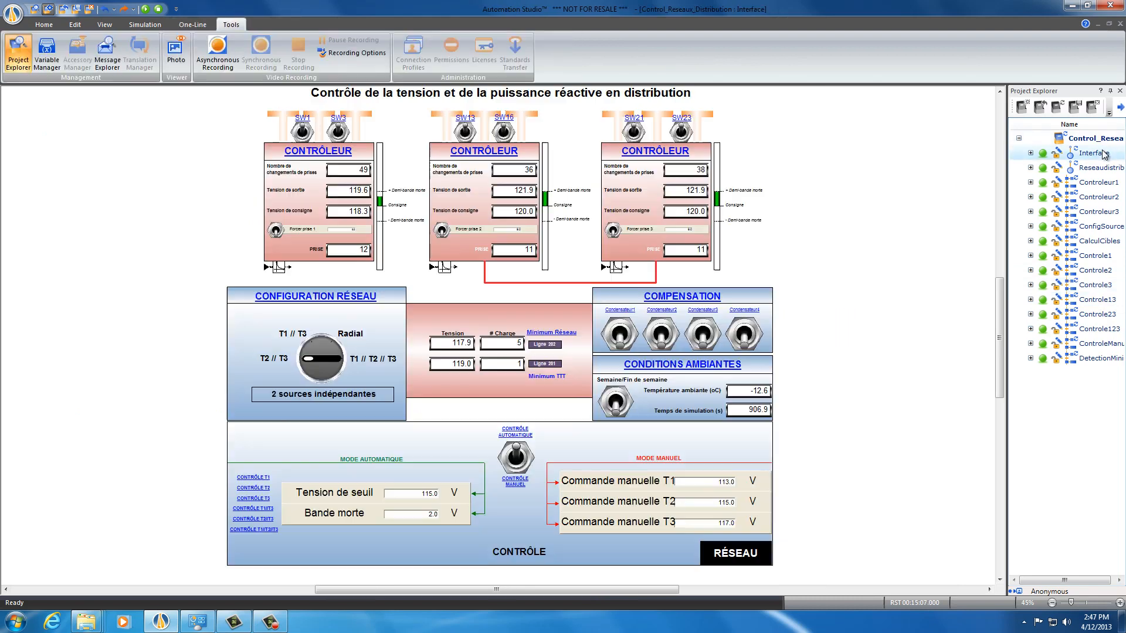